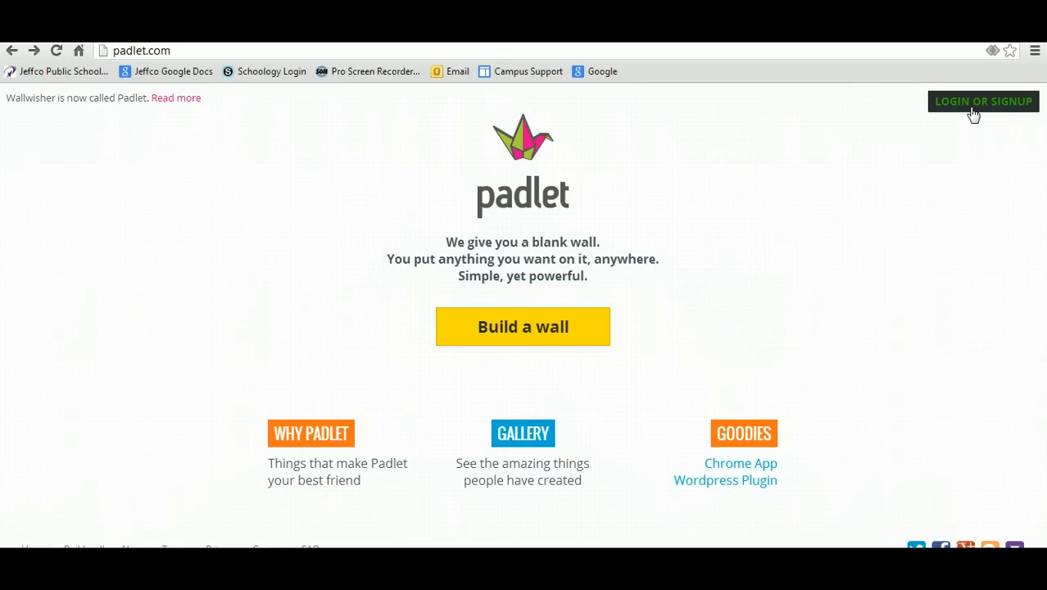
{"action": "left_click", "coordinate": [983, 101]}
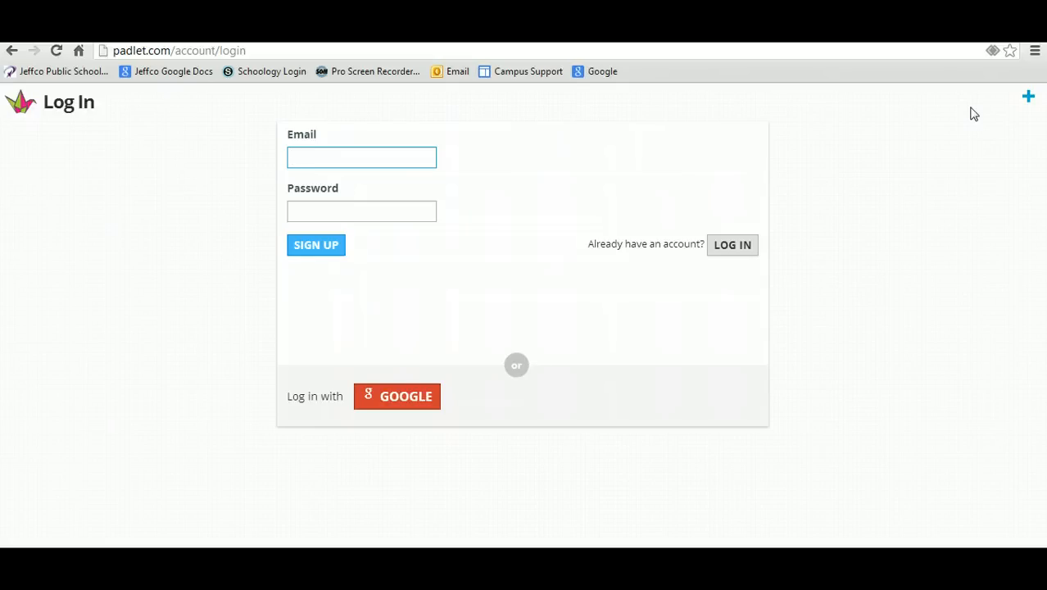
{"action": "left_click", "coordinate": [361, 157]}
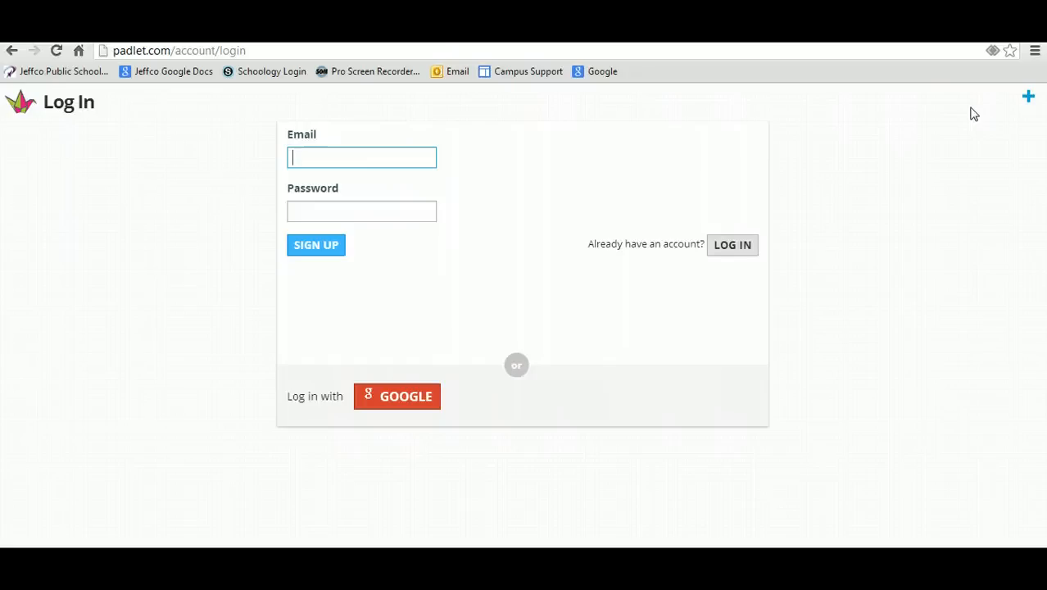
{"action": "left_click", "coordinate": [731, 244]}
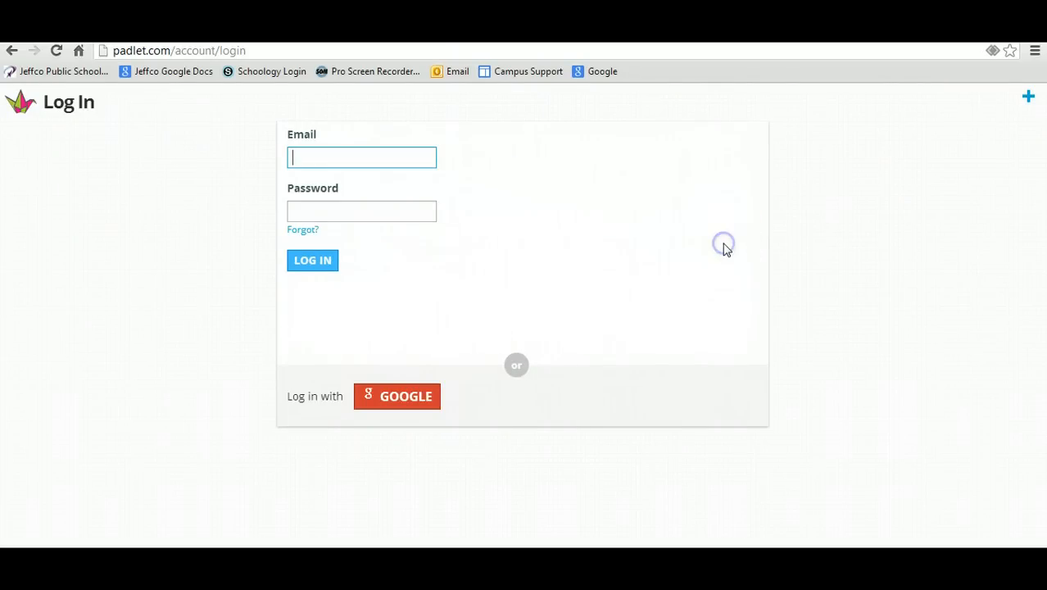
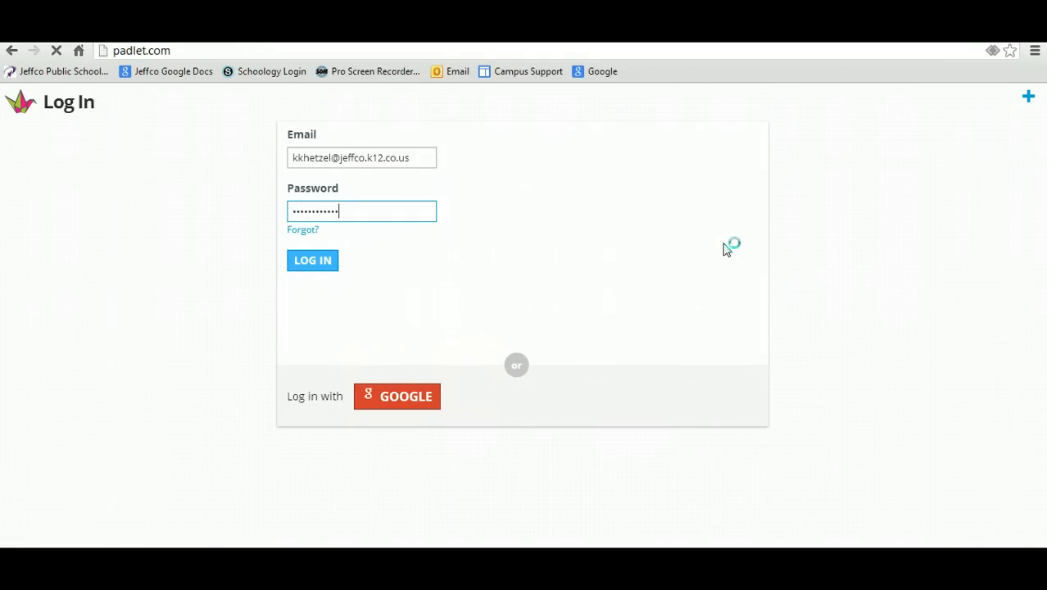
{"action": "left_click", "coordinate": [311, 258]}
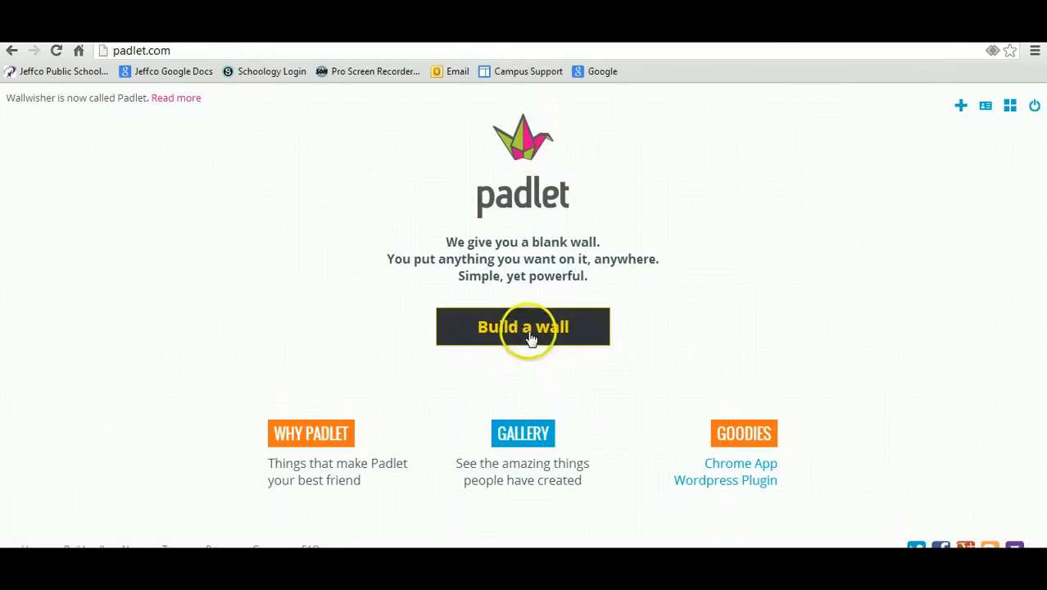
- Build a new wall and add a first post by uploading the family photo collage image from the computer
{"action": "left_click", "coordinate": [522, 327]}
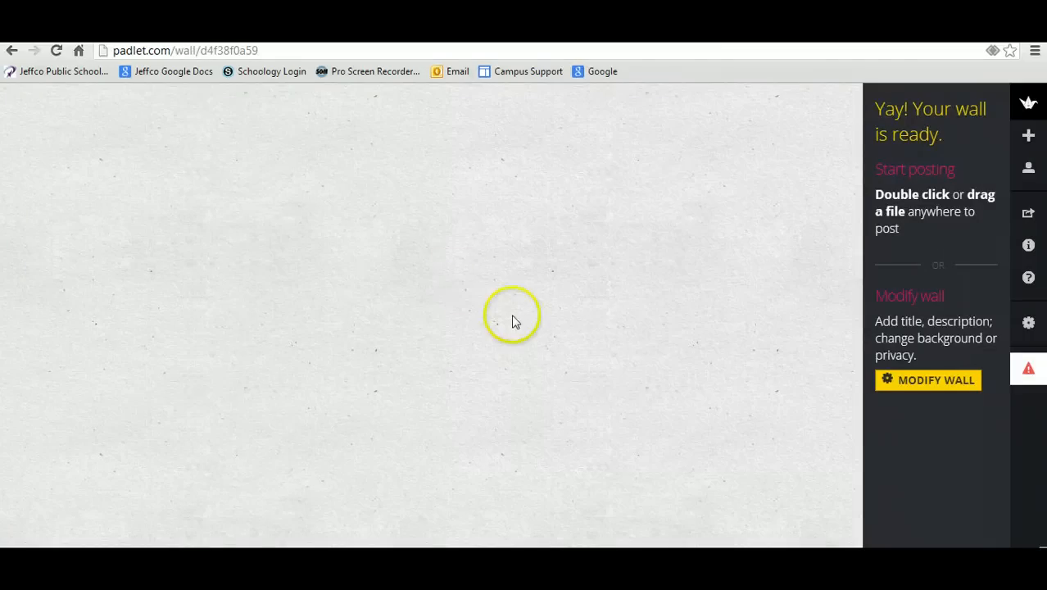
{"action": "mouse_move", "coordinate": [196, 246]}
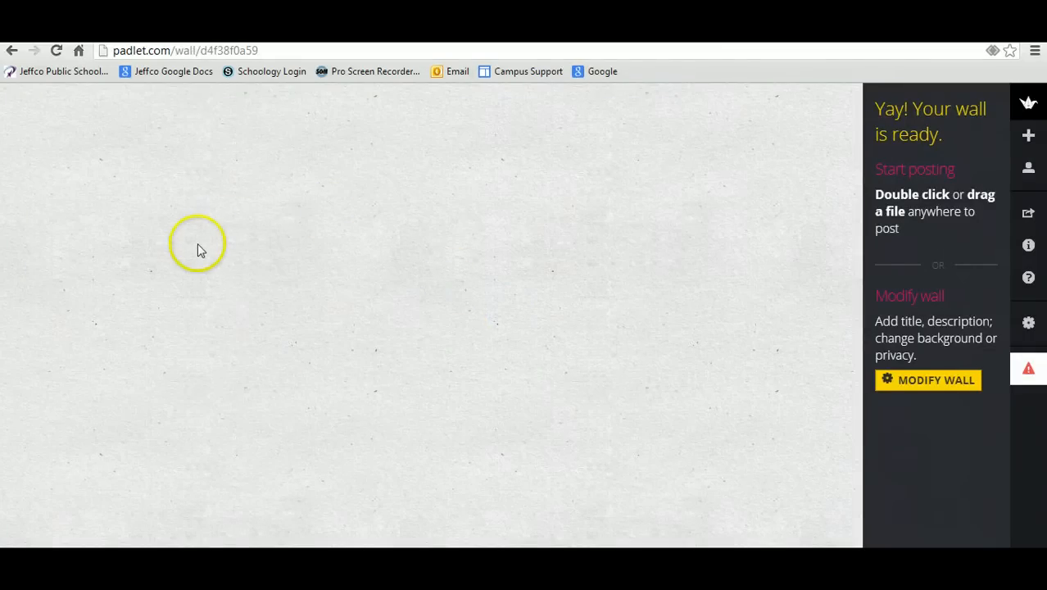
{"action": "double_click", "coordinate": [196, 246]}
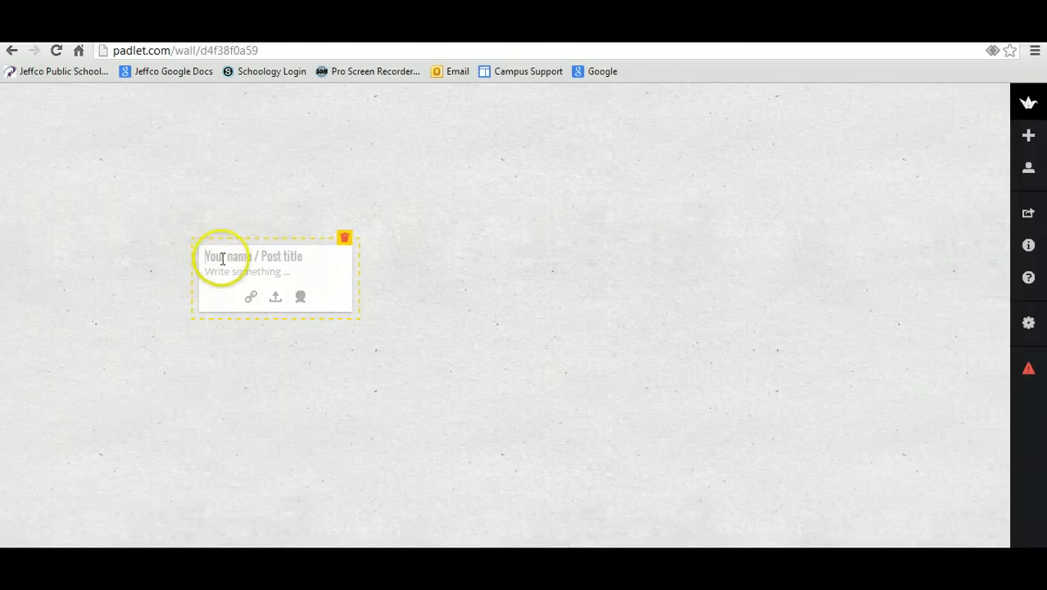
{"action": "mouse_move", "coordinate": [301, 272]}
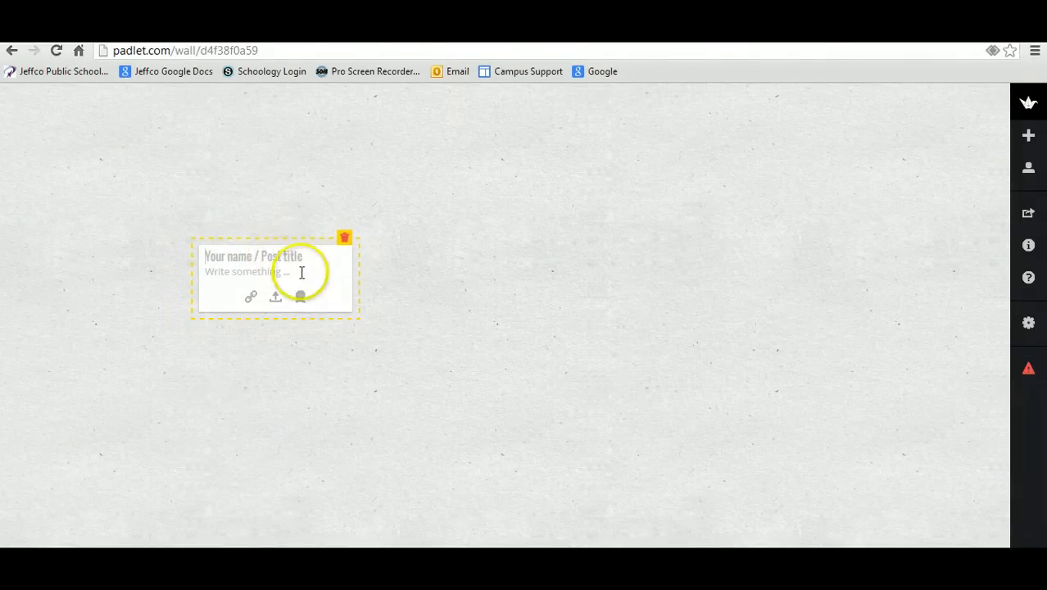
{"action": "mouse_move", "coordinate": [375, 301]}
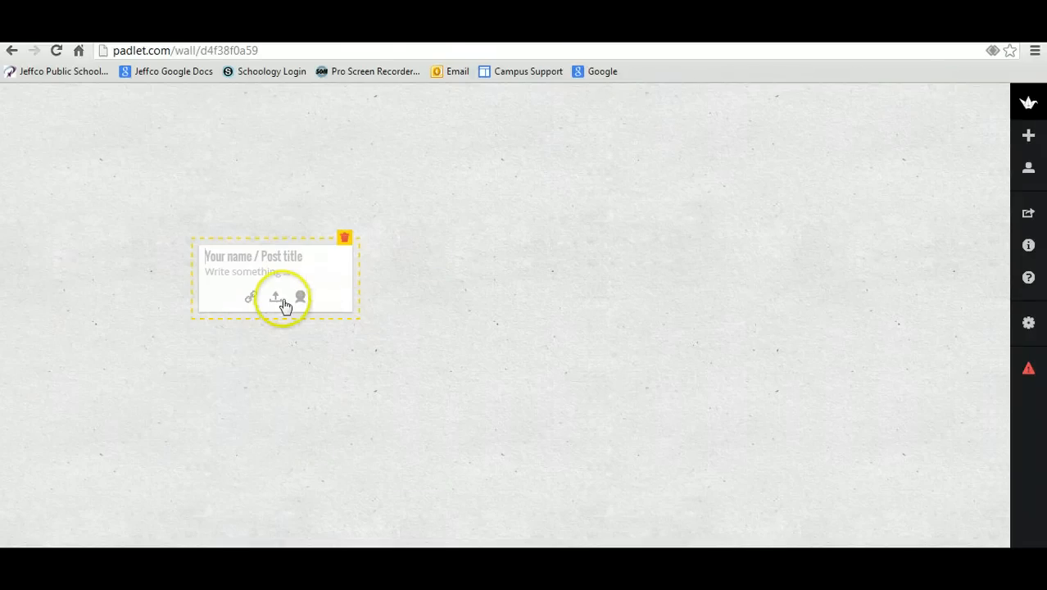
{"action": "left_click", "coordinate": [275, 297]}
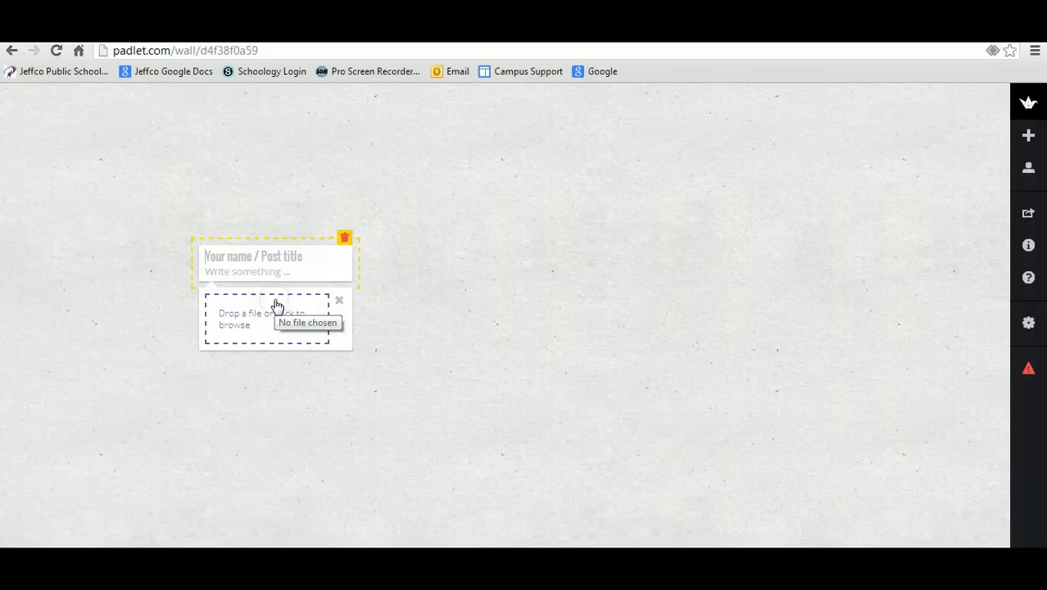
{"action": "mouse_move", "coordinate": [260, 321]}
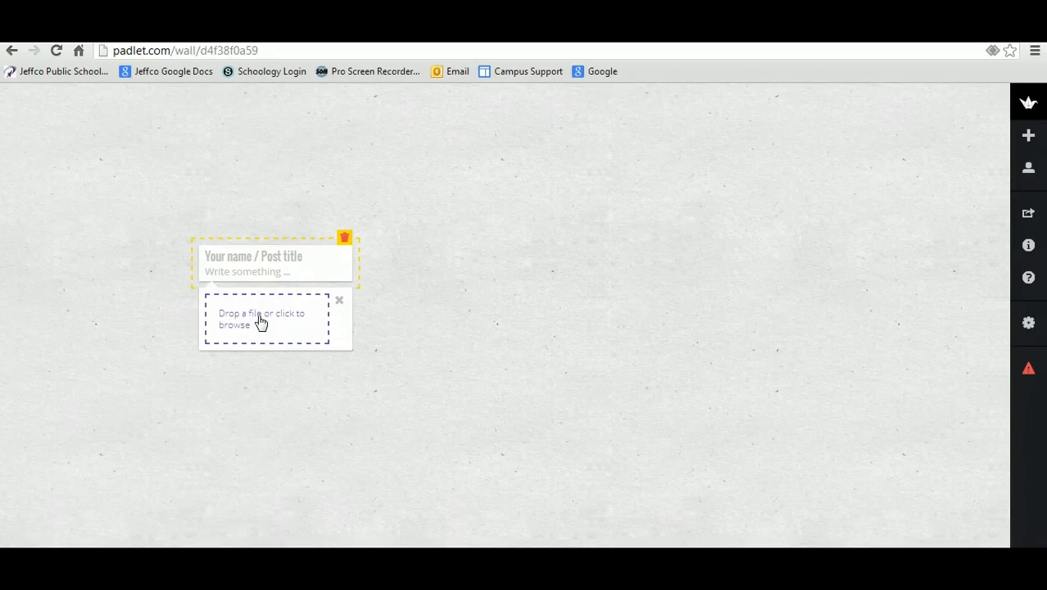
{"action": "left_click", "coordinate": [262, 318]}
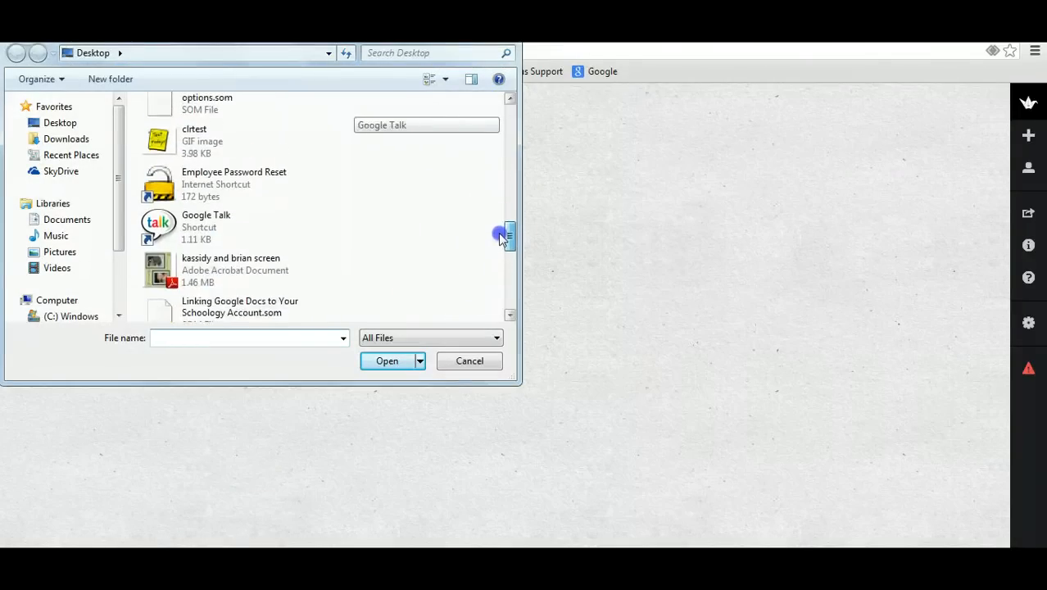
{"action": "scroll", "scroll_direction": "down", "scroll_amount": 3}
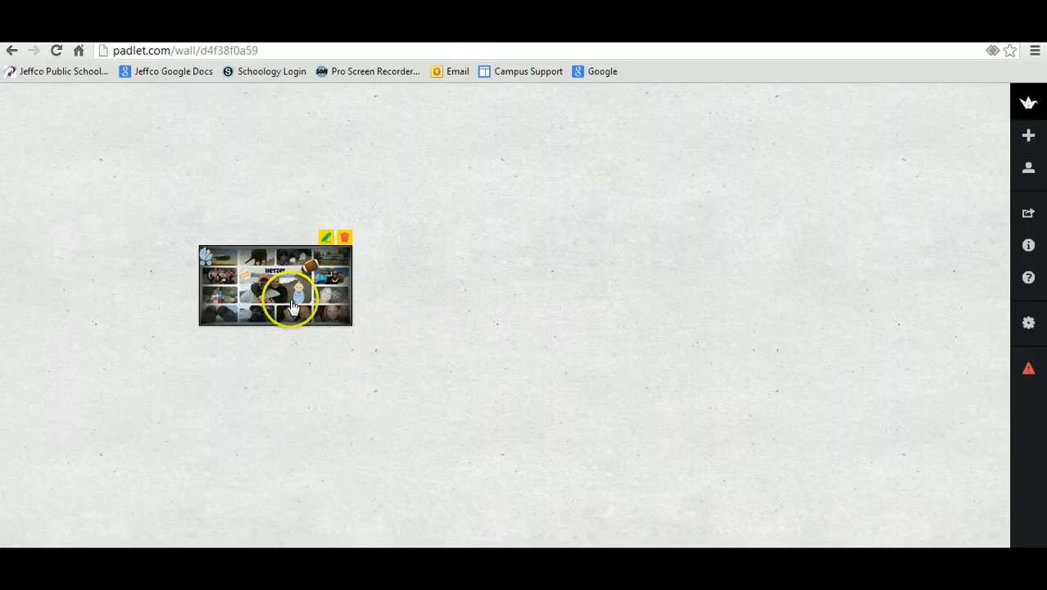
- View the collage post full-size and return to the wall
{"action": "left_click", "coordinate": [275, 286]}
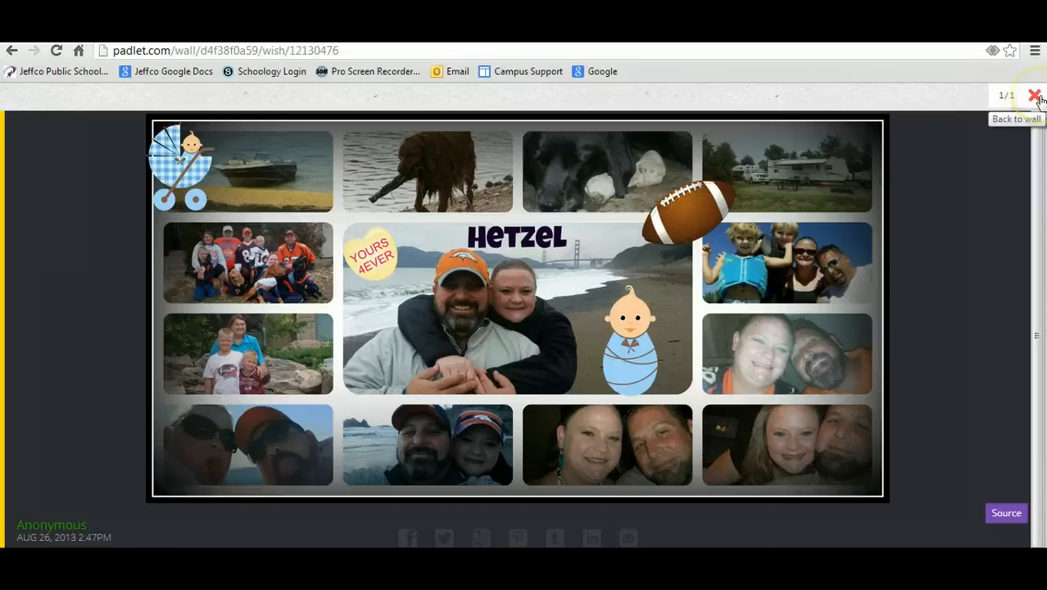
{"action": "left_click", "coordinate": [1034, 95]}
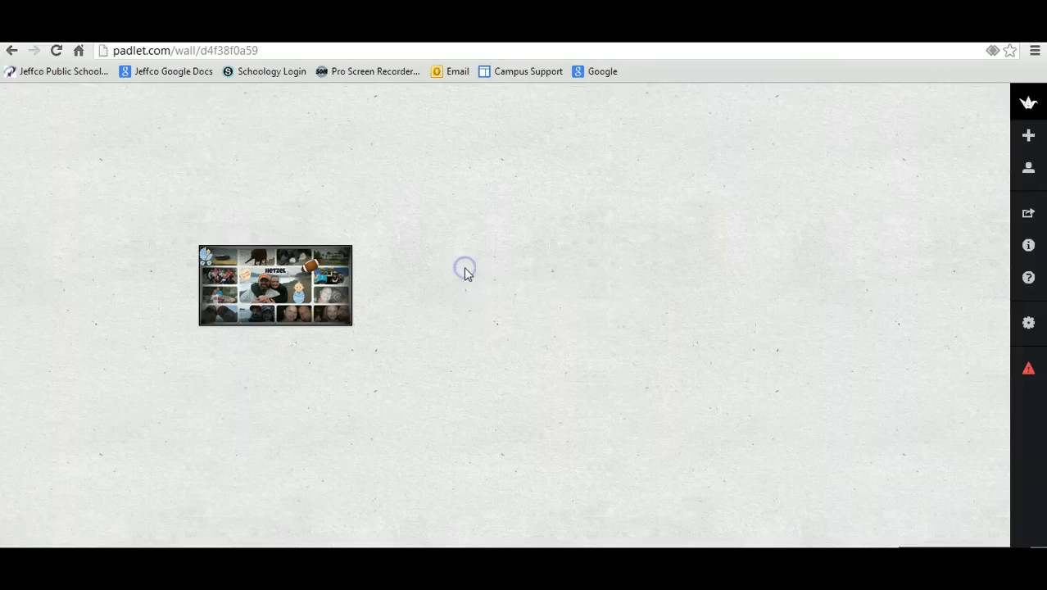
- Add a second post beside the collage linking to the Personal Narrative Google Doc URL copied from another tab
{"action": "double_click", "coordinate": [466, 269]}
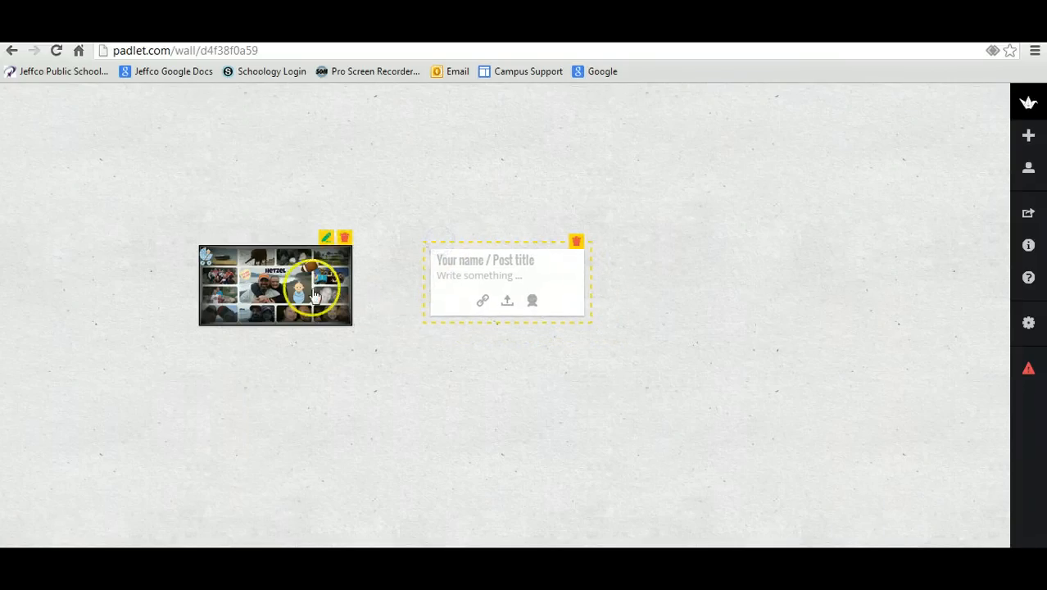
{"action": "mouse_move", "coordinate": [482, 301]}
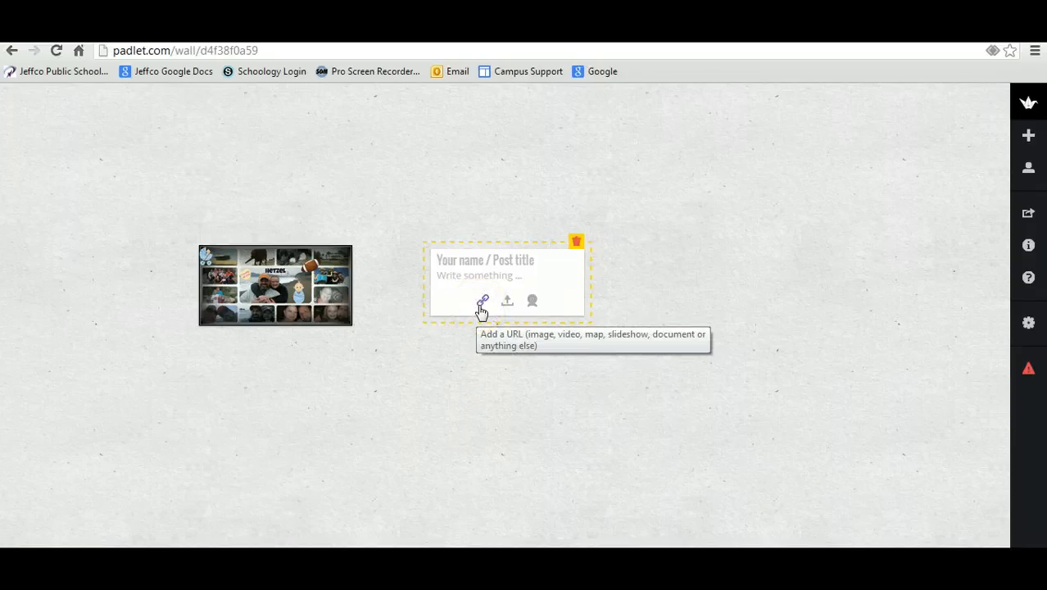
{"action": "left_click", "coordinate": [481, 301]}
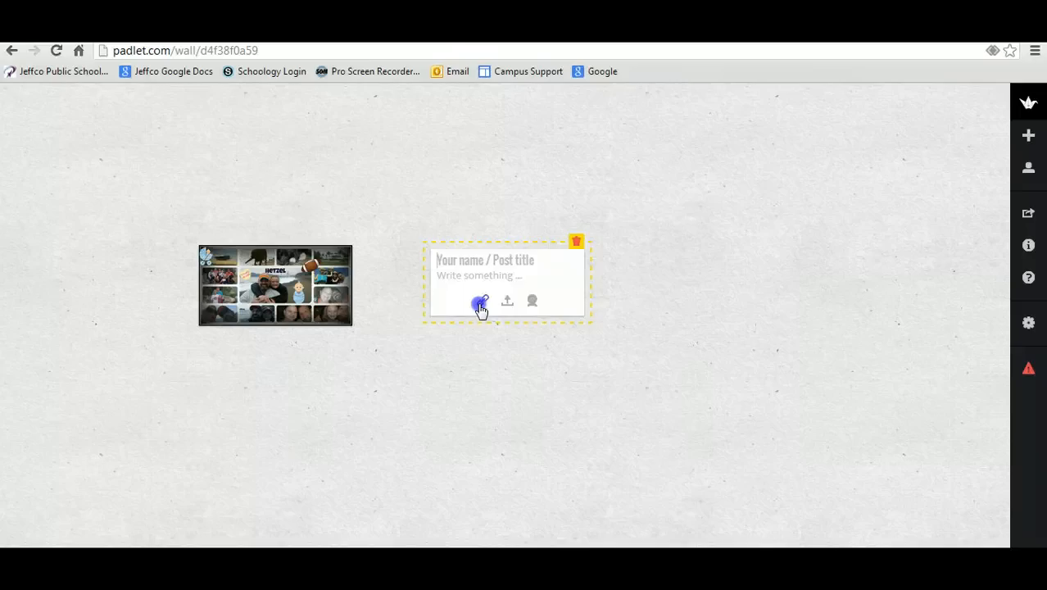
{"action": "left_click", "coordinate": [481, 301]}
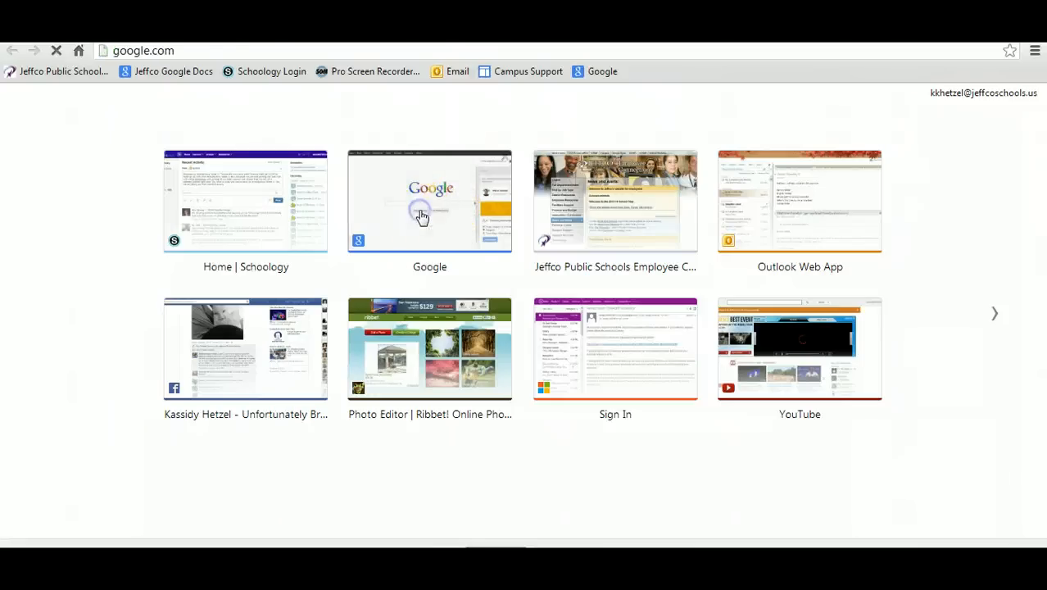
{"action": "left_click", "coordinate": [429, 199]}
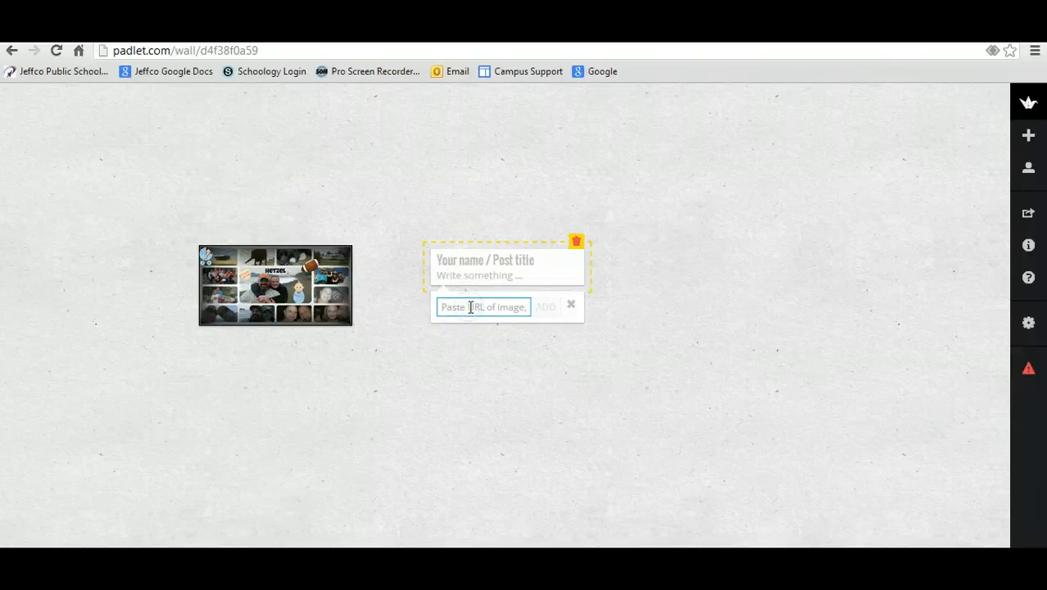
{"action": "left_click", "coordinate": [545, 307]}
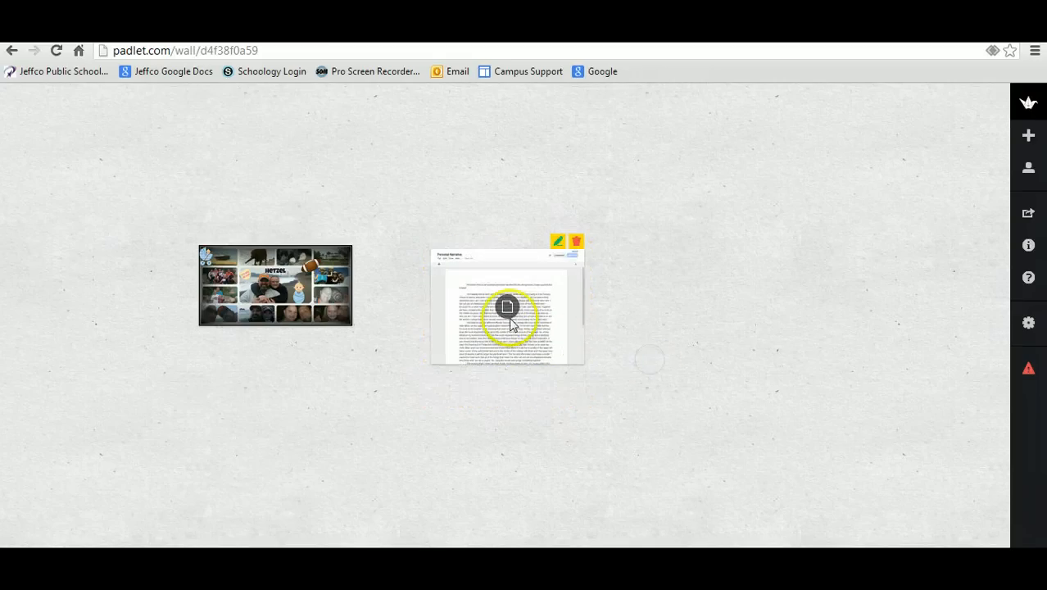
- View the Google Doc post full-size and return to the wall
{"action": "left_click", "coordinate": [505, 308]}
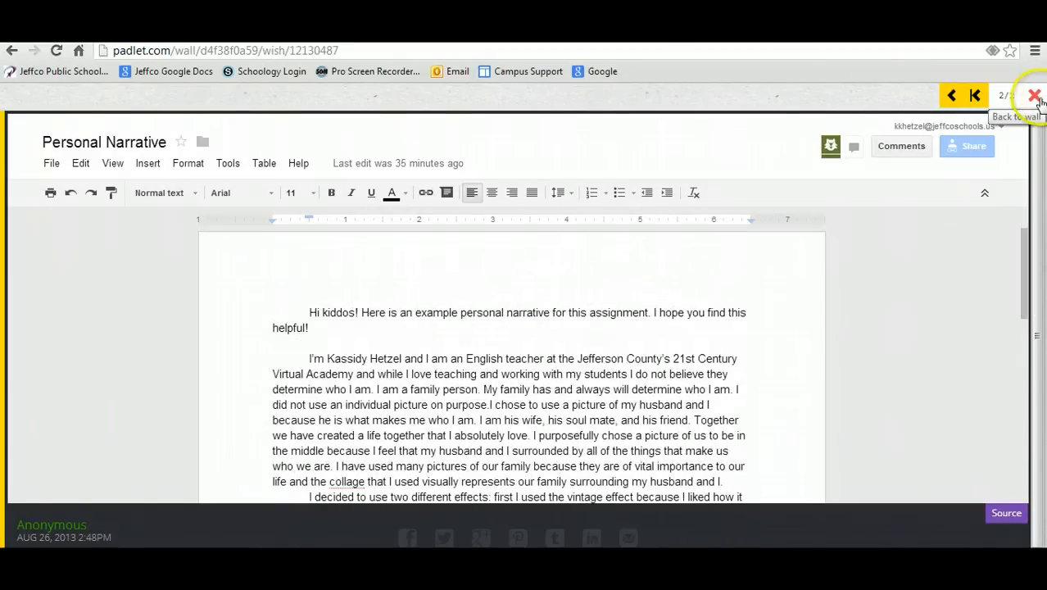
{"action": "left_click", "coordinate": [1034, 95]}
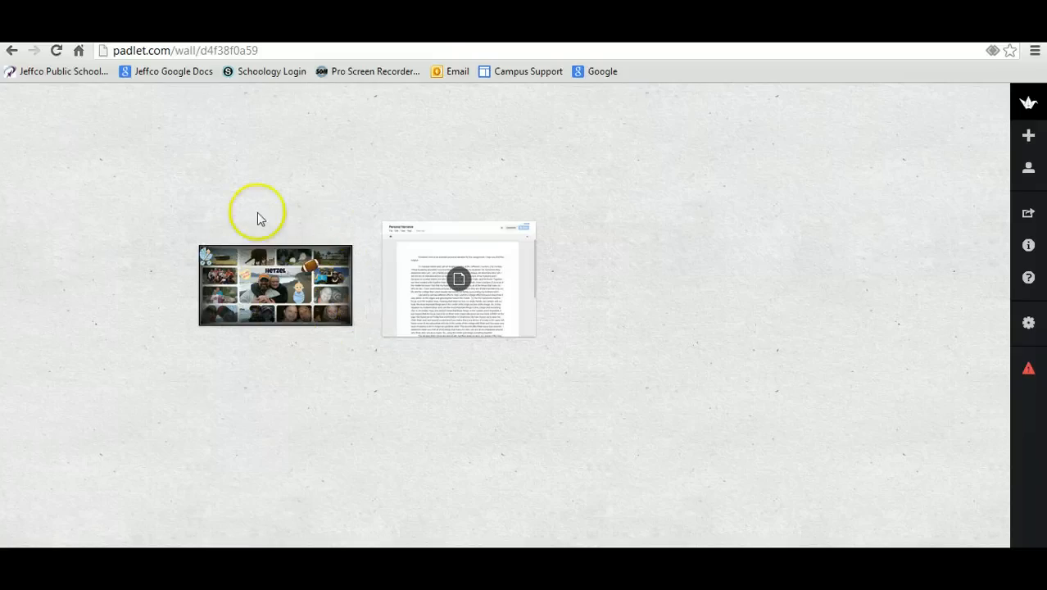
{"action": "mouse_move", "coordinate": [213, 219]}
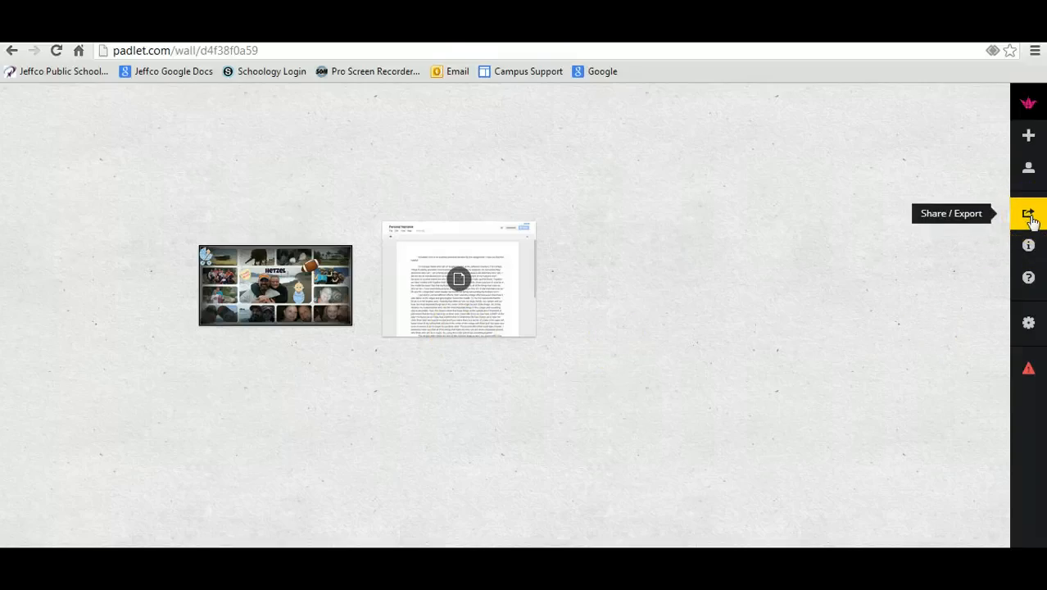
- Bring up the wall's Share/Export panel and select the full embed code for copying
{"action": "left_click", "coordinate": [1028, 213]}
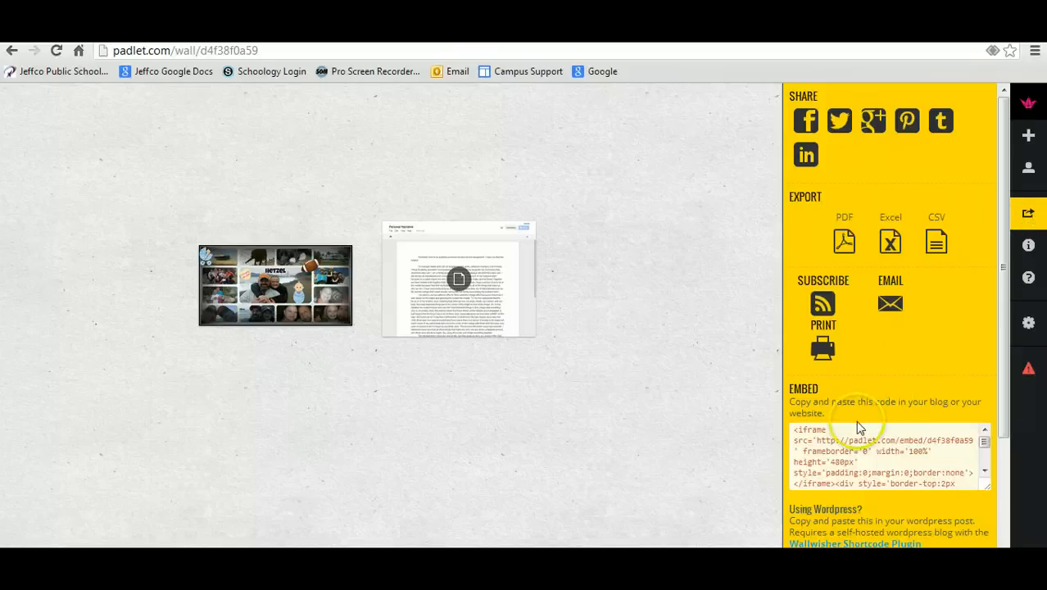
{"action": "mouse_move", "coordinate": [897, 471]}
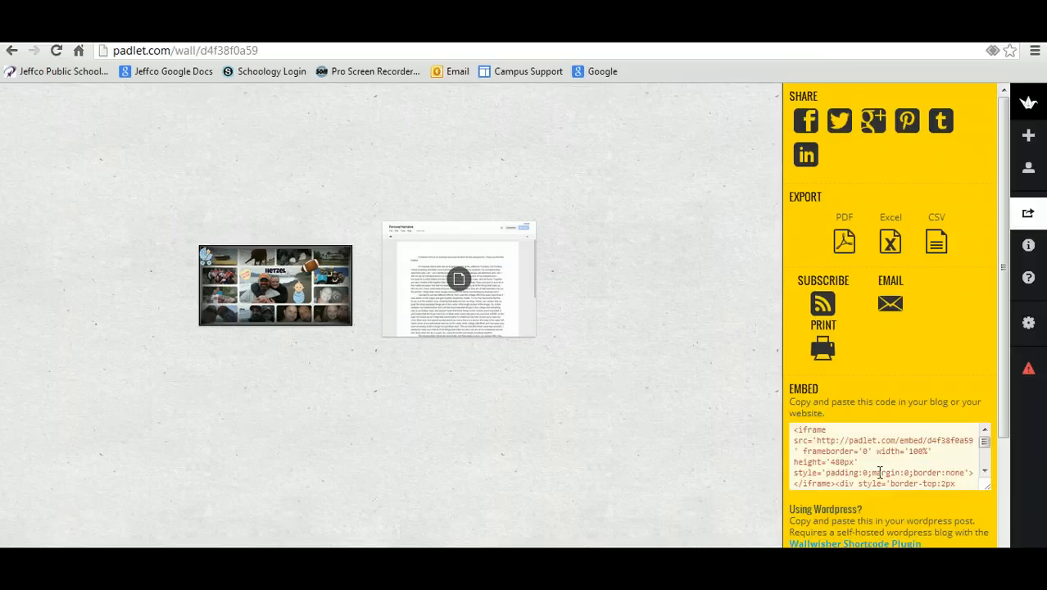
{"action": "triple_click", "coordinate": [885, 455]}
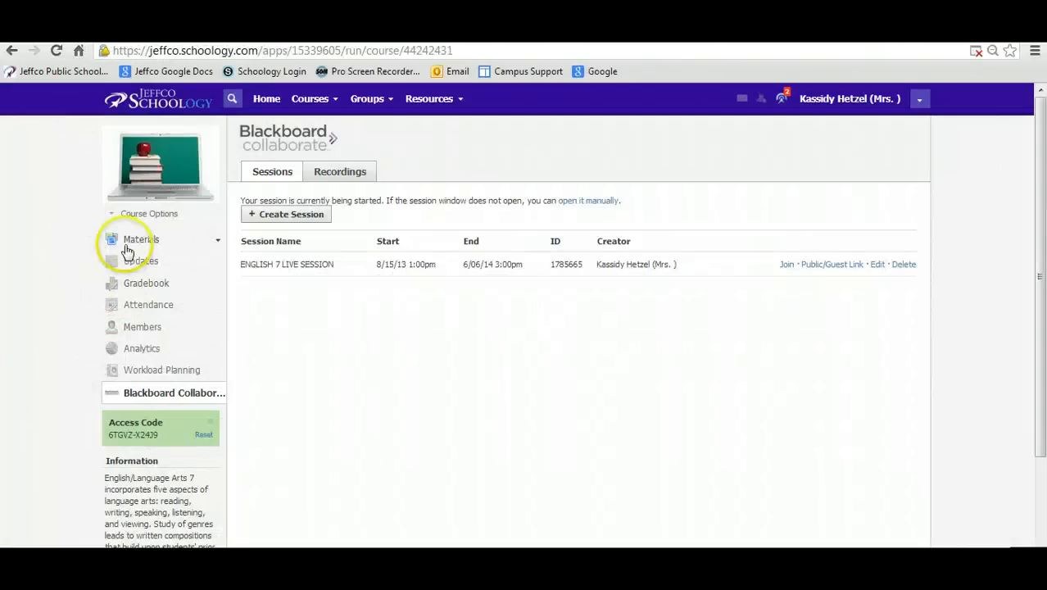
- Navigate Materials > Introductory Units > Introduction Week 2 > Self Portrait to the Self-Portrait Wall Link discussion's reply box
{"action": "left_click", "coordinate": [139, 239]}
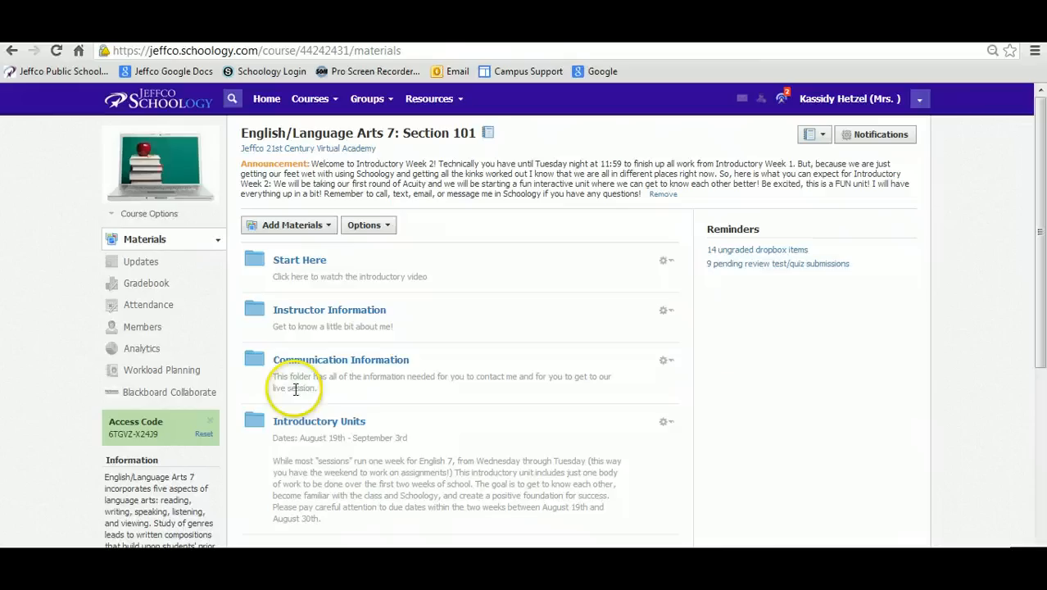
{"action": "left_click", "coordinate": [318, 419]}
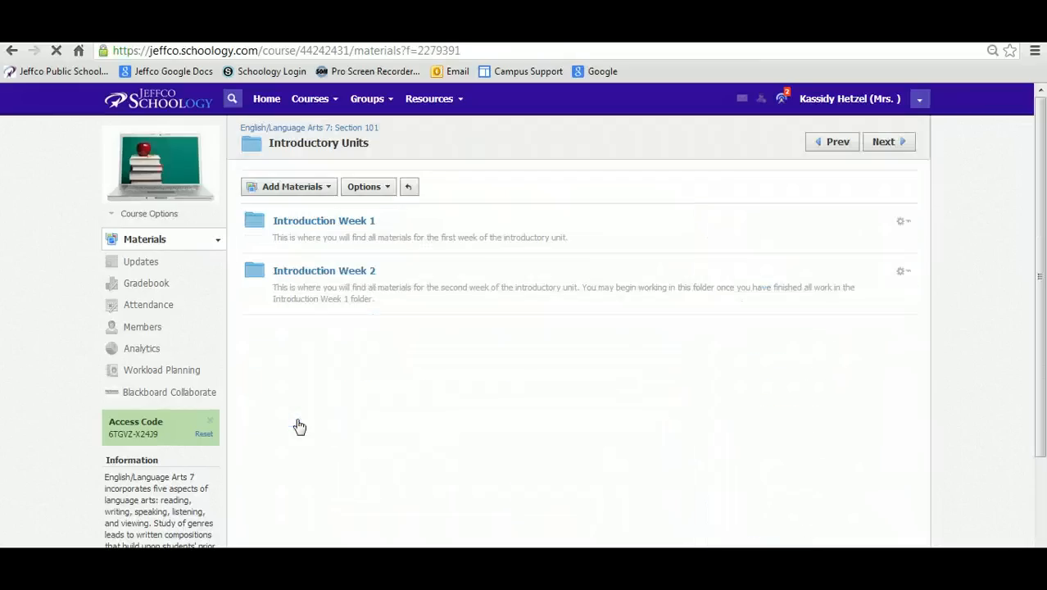
{"action": "left_click", "coordinate": [325, 270]}
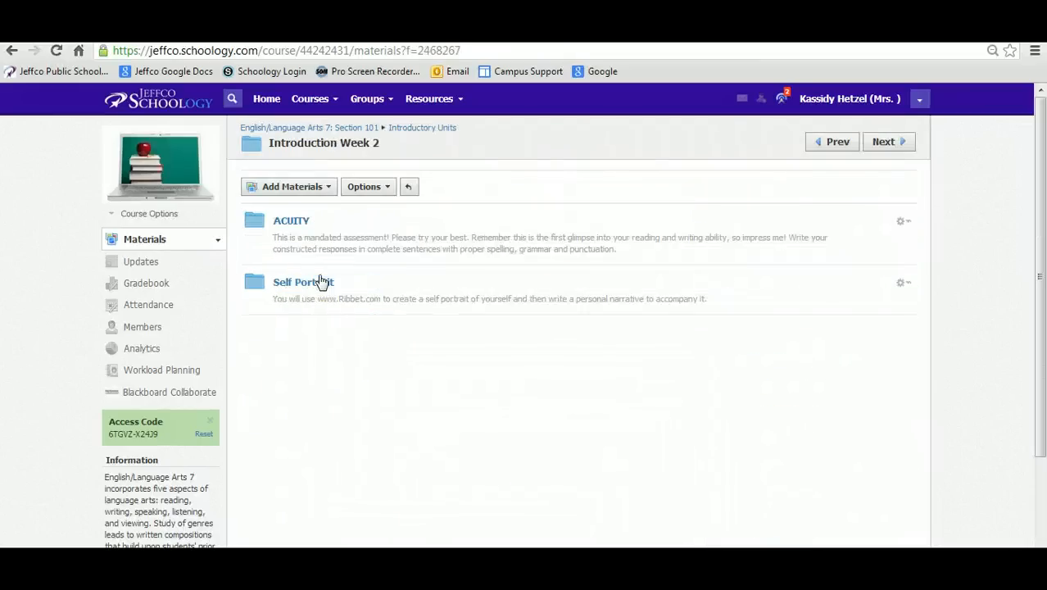
{"action": "left_click", "coordinate": [301, 282]}
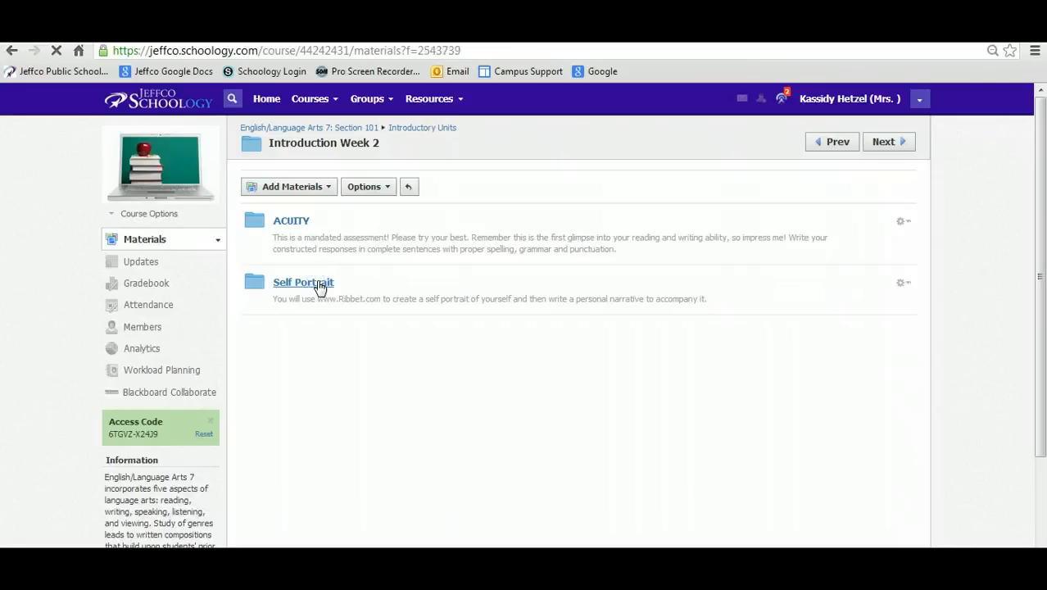
{"action": "left_click", "coordinate": [303, 282]}
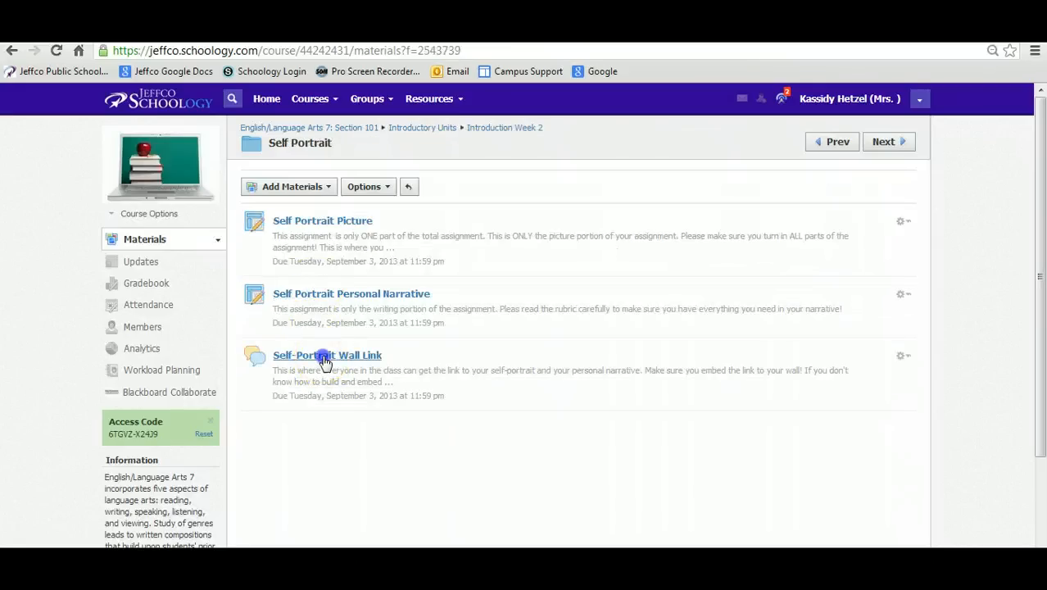
{"action": "left_click", "coordinate": [328, 353]}
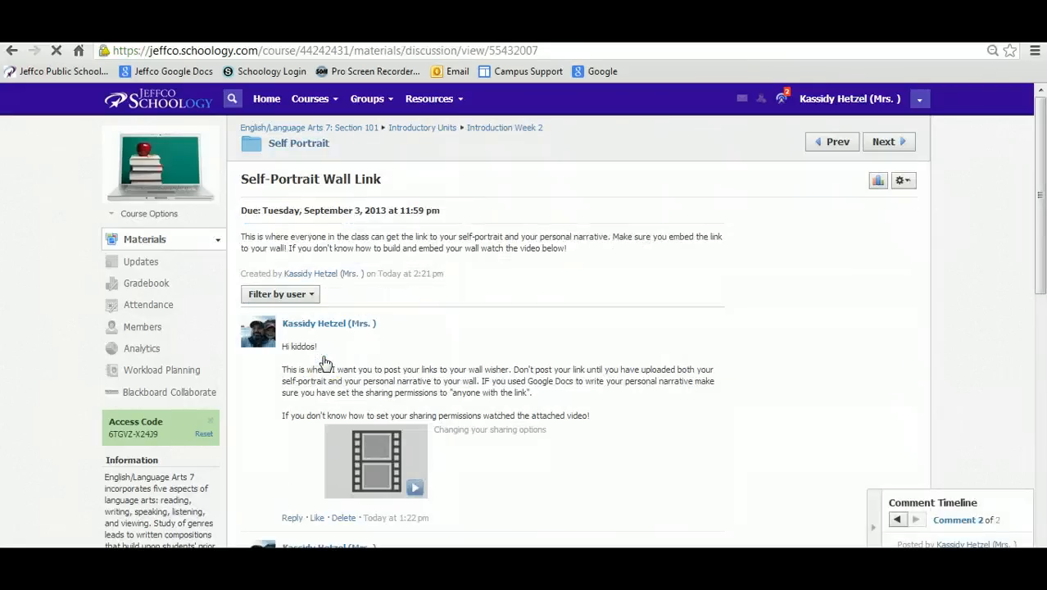
{"action": "scroll", "scroll_direction": "down", "scroll_amount": 3}
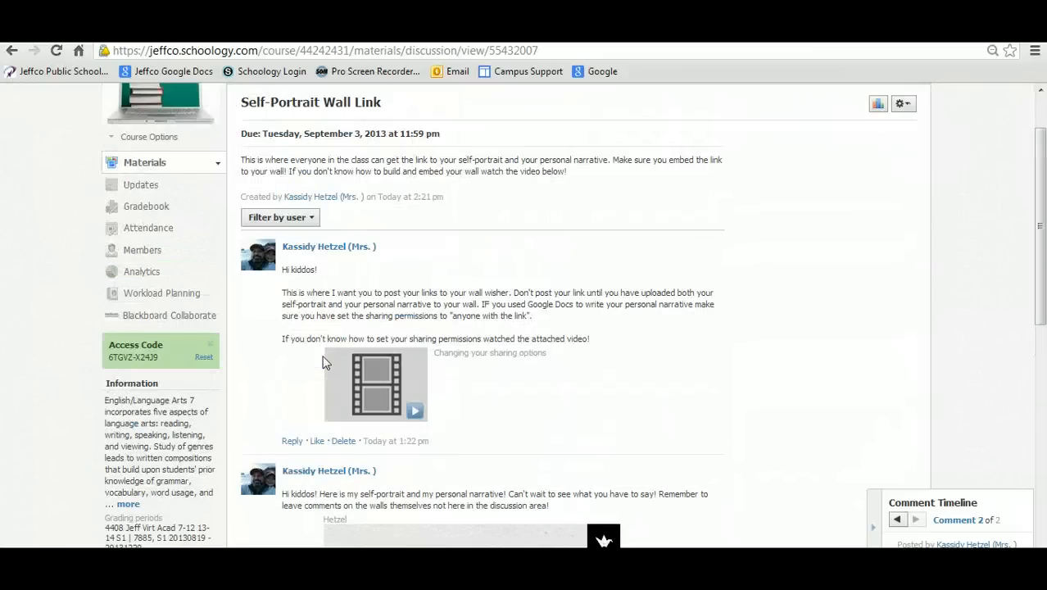
{"action": "scroll", "scroll_direction": "down", "scroll_amount": 3}
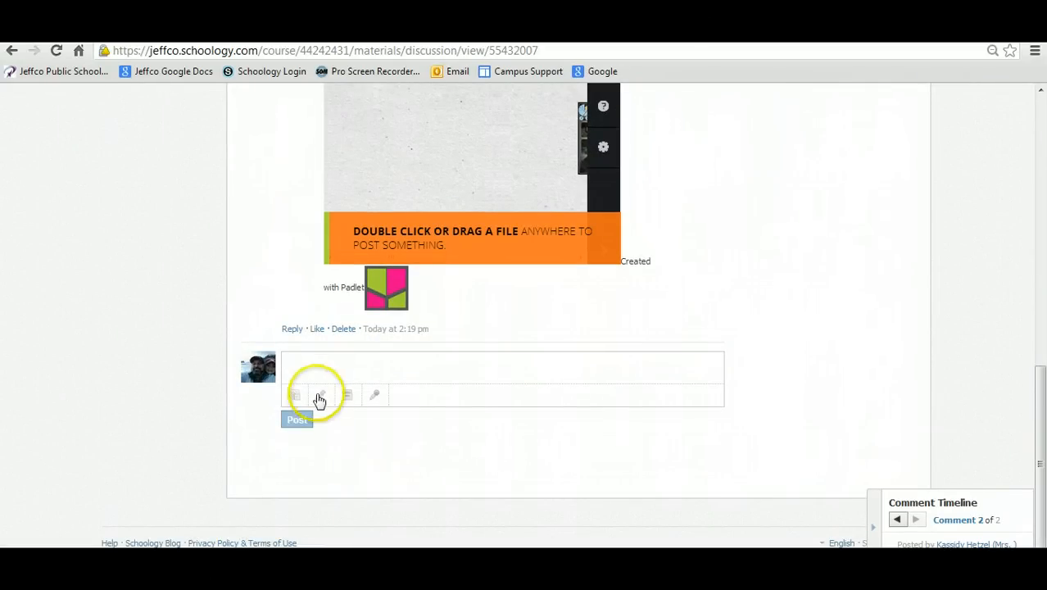
{"action": "mouse_move", "coordinate": [320, 395]}
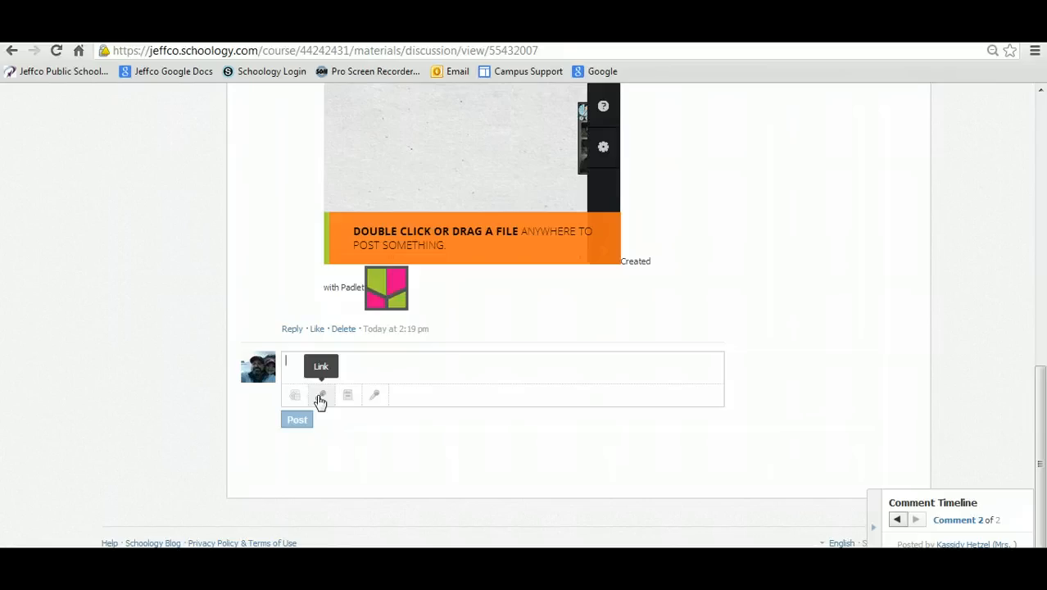
- Write 'Here's mine' in the reply box and paste the Padlet embed code into the Link/Embed field
{"action": "type", "text": "Here's mine"}
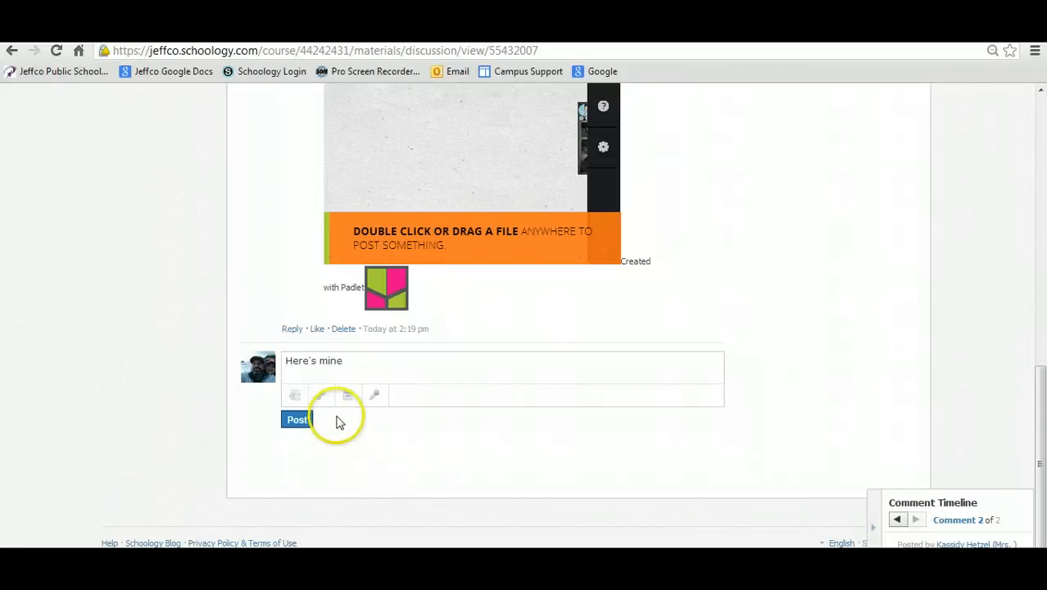
{"action": "left_click", "coordinate": [321, 394]}
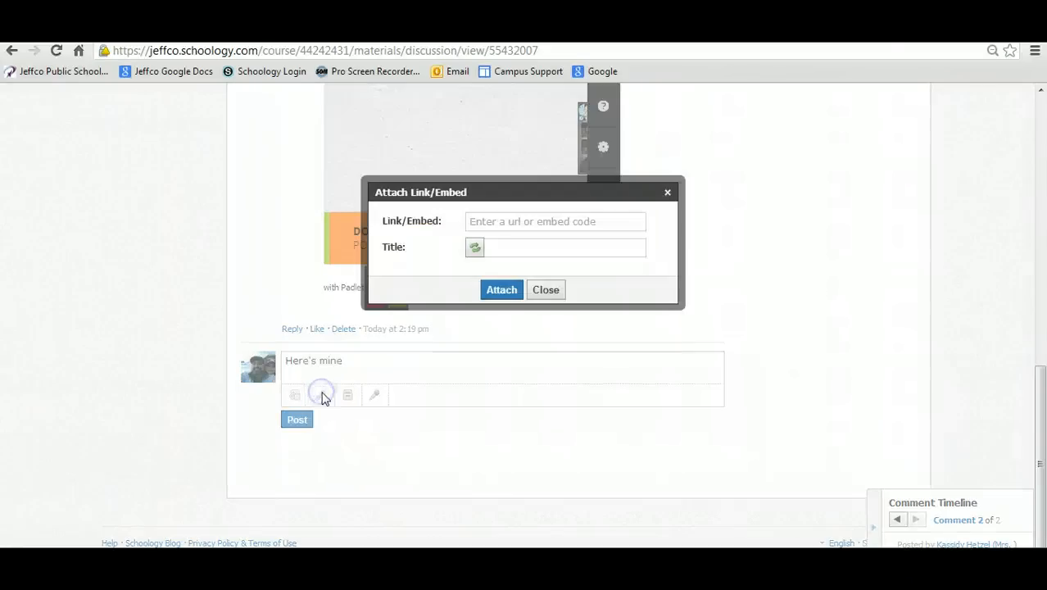
{"action": "left_click", "coordinate": [554, 221]}
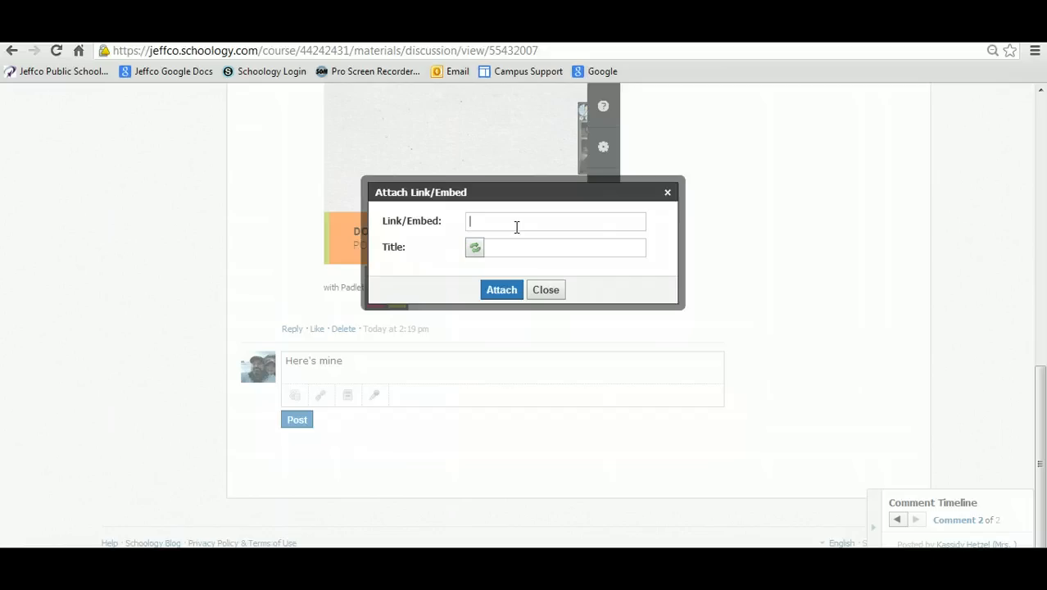
{"action": "type", "text": "padlet.com/favicon.ico'></a></div>"}
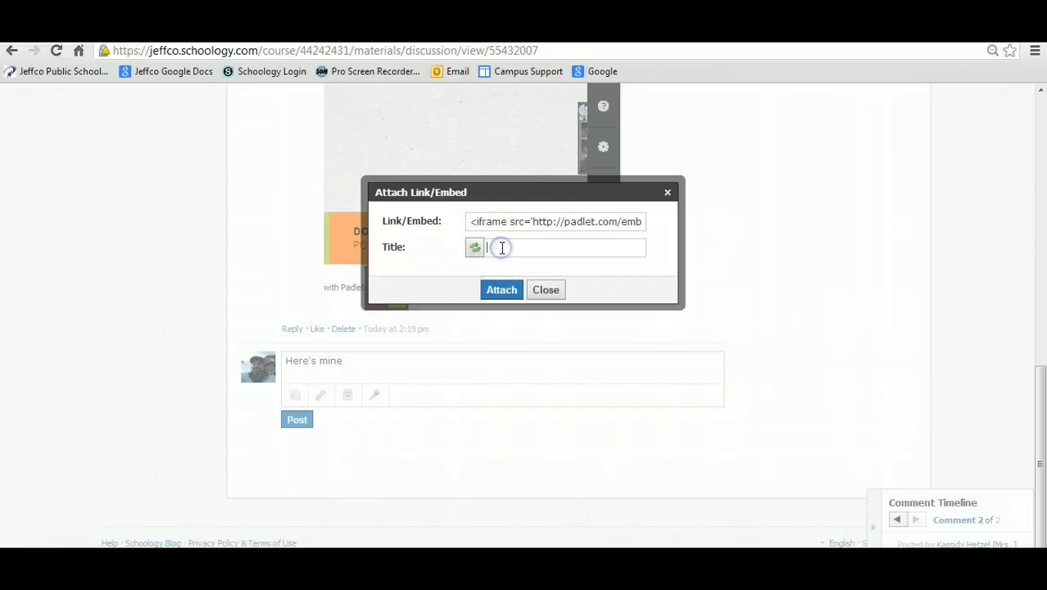
- Title the embed 'Student Name' and attach it to the reply
{"action": "type", "text": "S"}
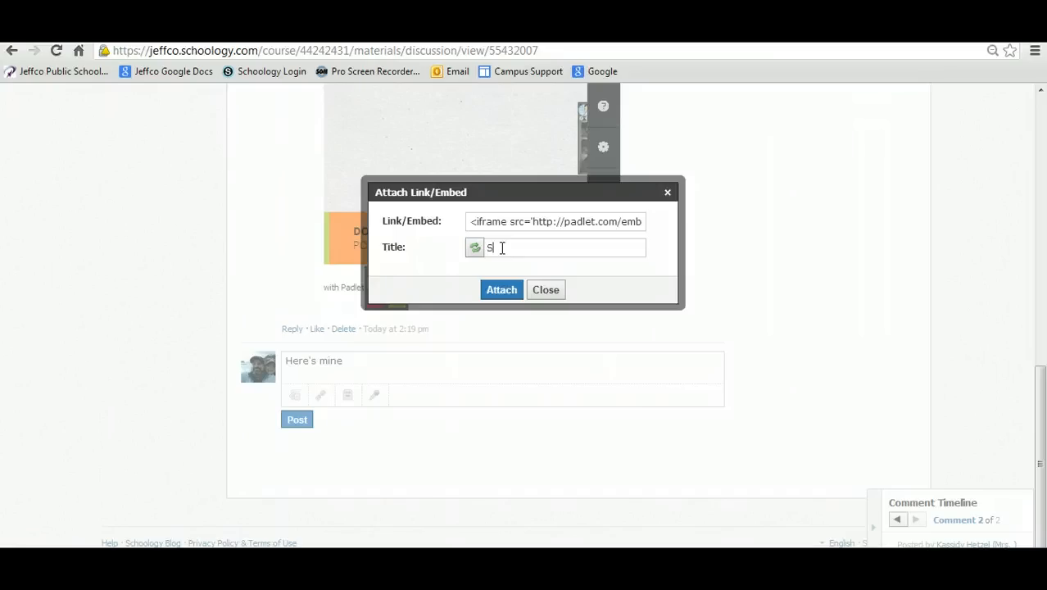
{"action": "type", "text": "Student Name"}
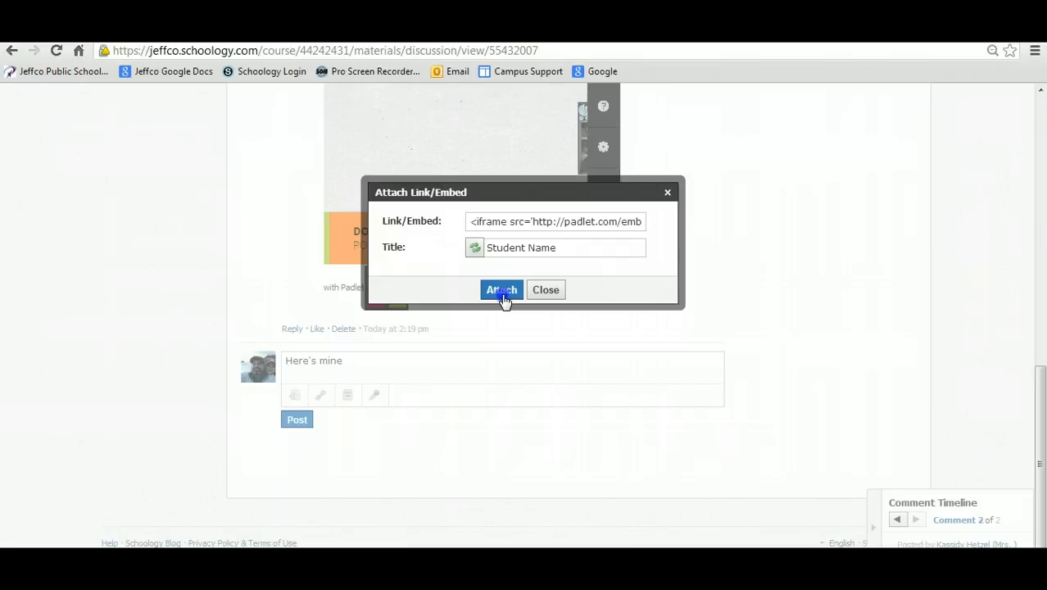
{"action": "left_click", "coordinate": [502, 289]}
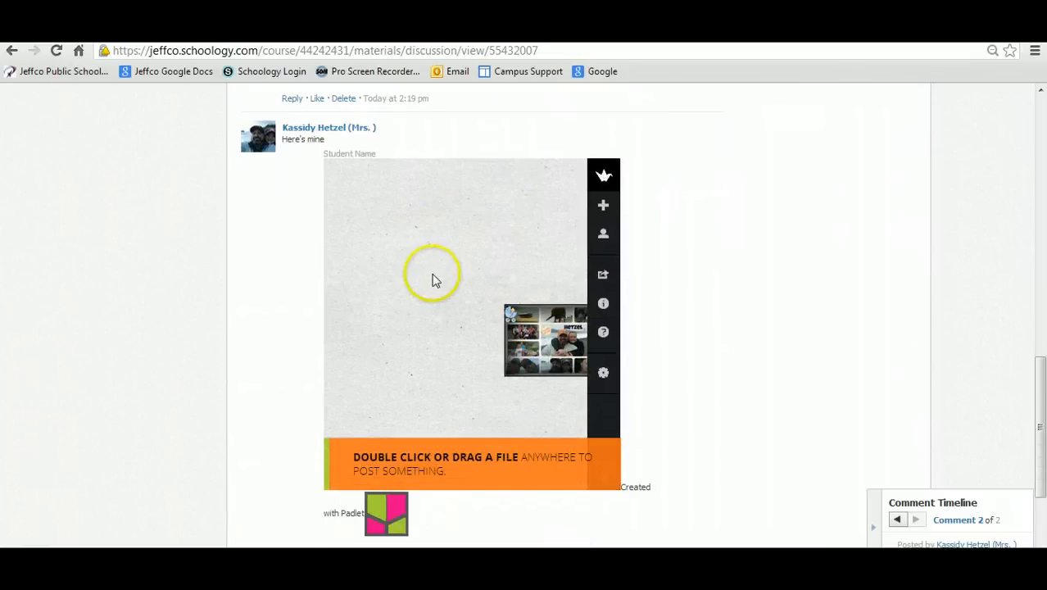
- Post the reply and scroll the discussion to confirm the embedded Padlet wall with the collage
{"action": "double_click", "coordinate": [434, 275]}
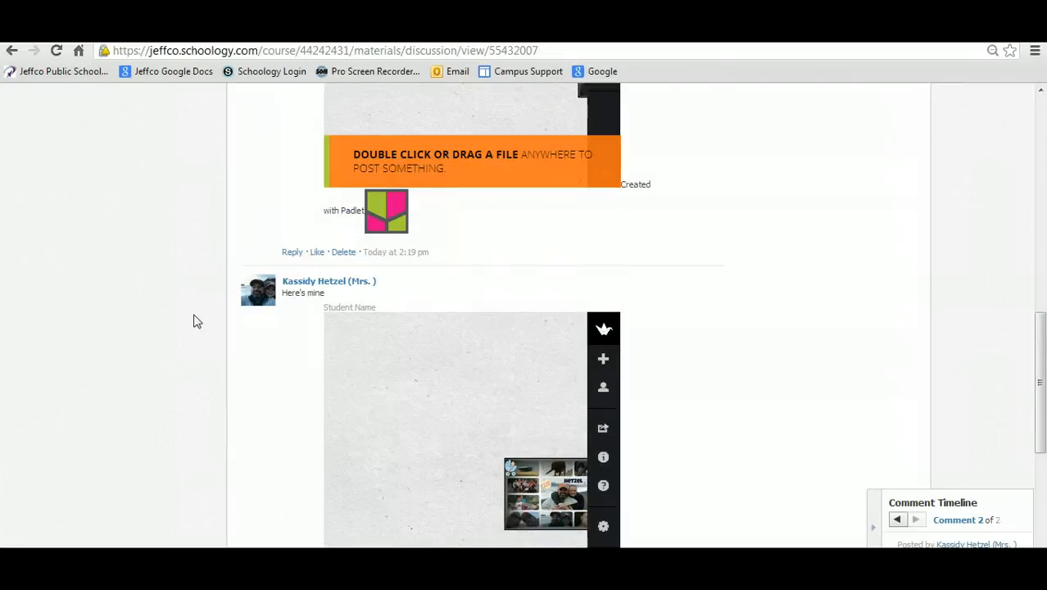
{"action": "scroll", "scroll_direction": "down", "scroll_amount": 3}
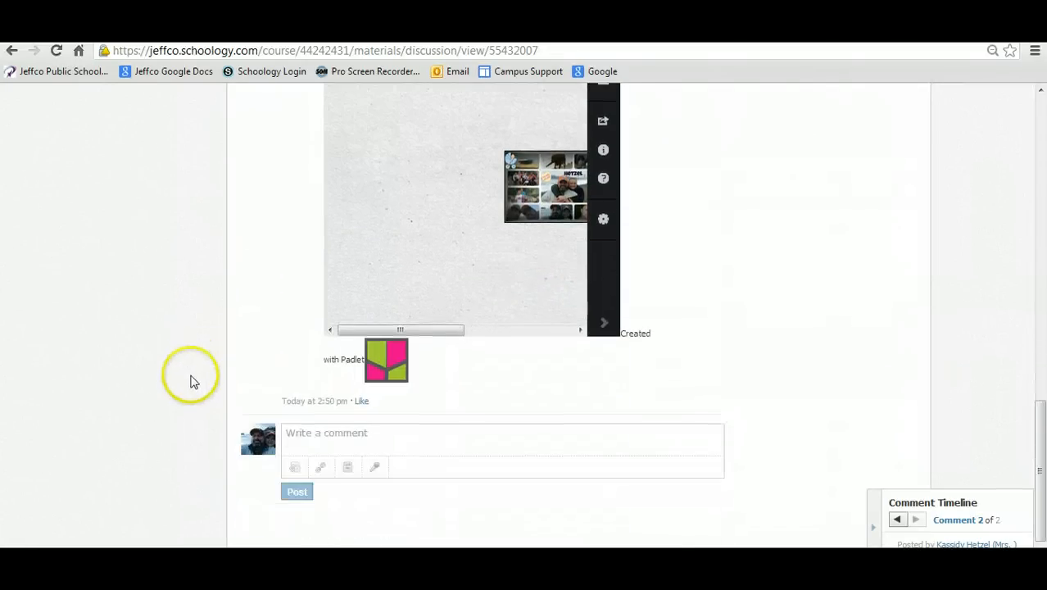